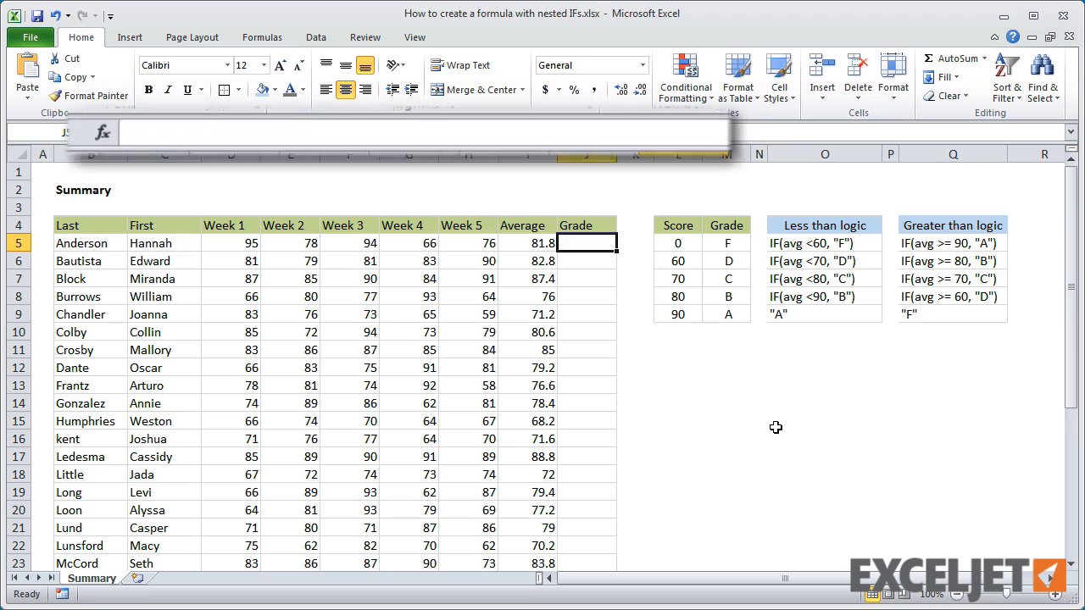
Enter =IF(I5<60,"F") in J5 for Anderson; it returns FALSE
text(=if()
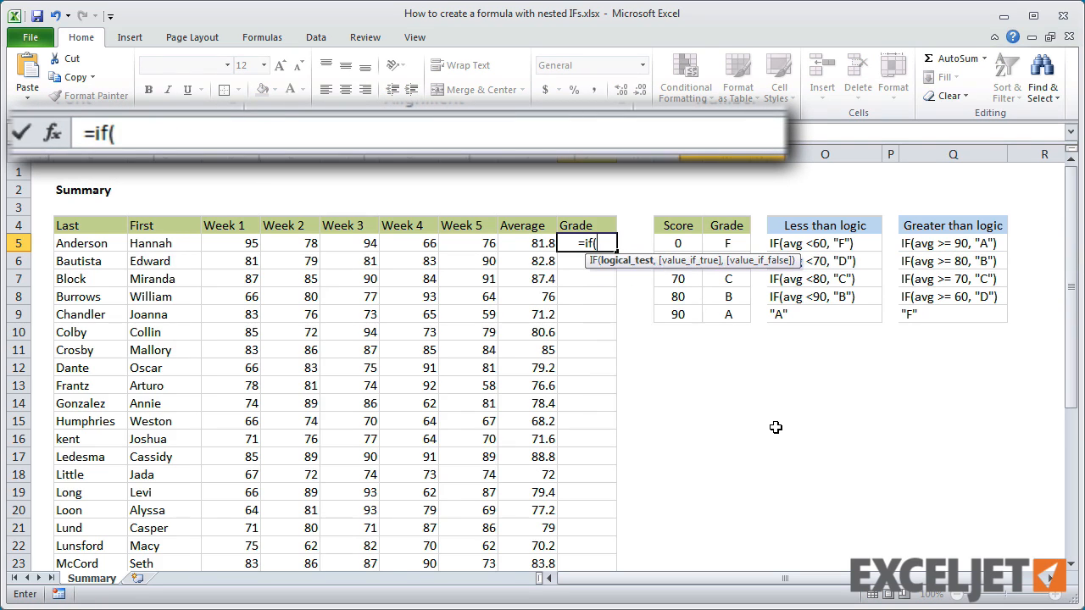
text(i5<)
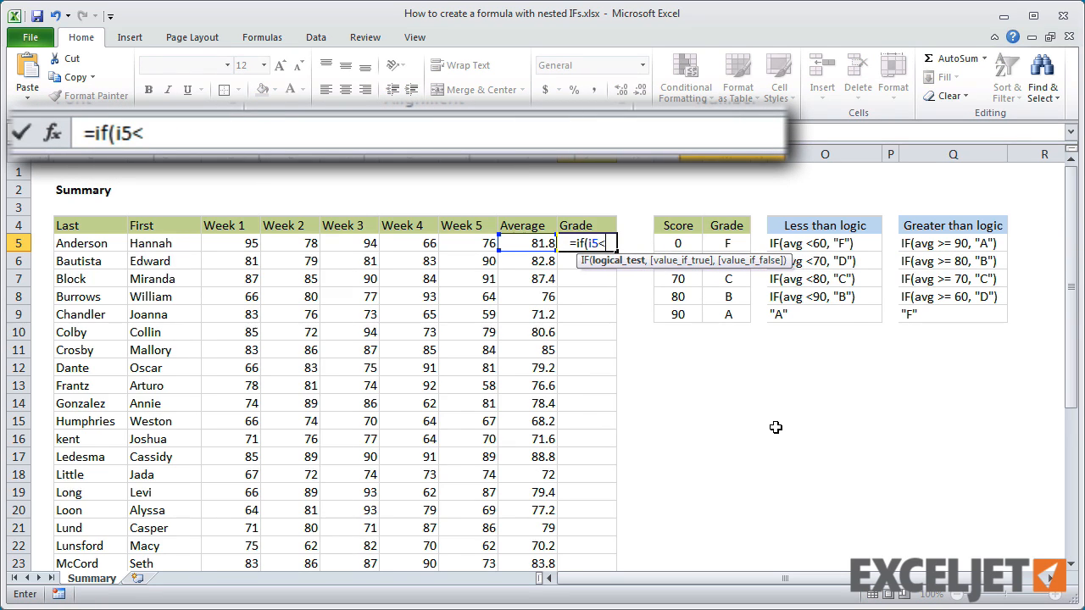
text(60,)
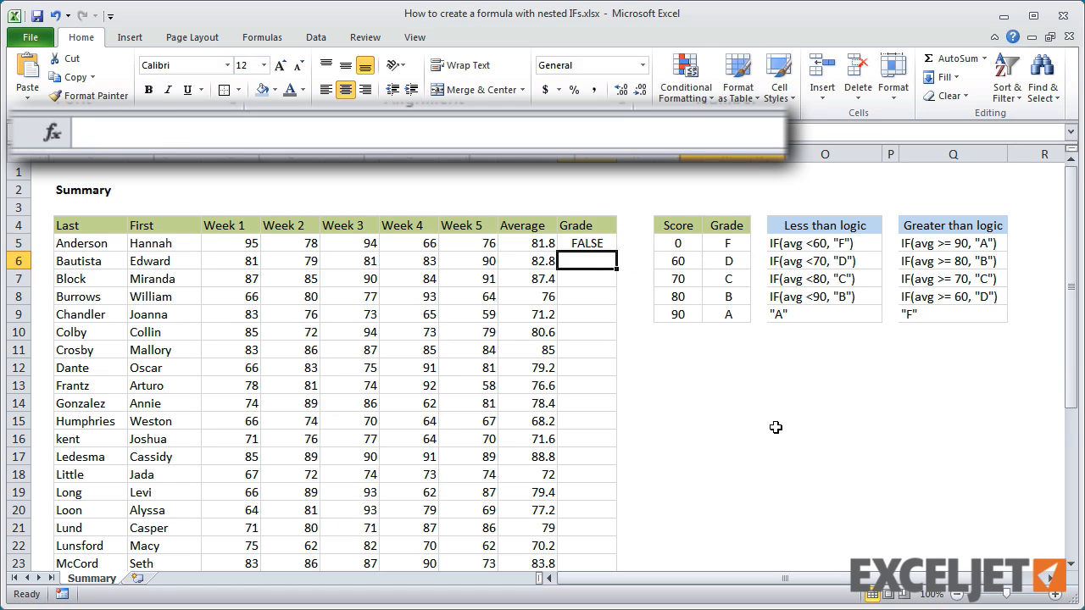
click(587, 244)
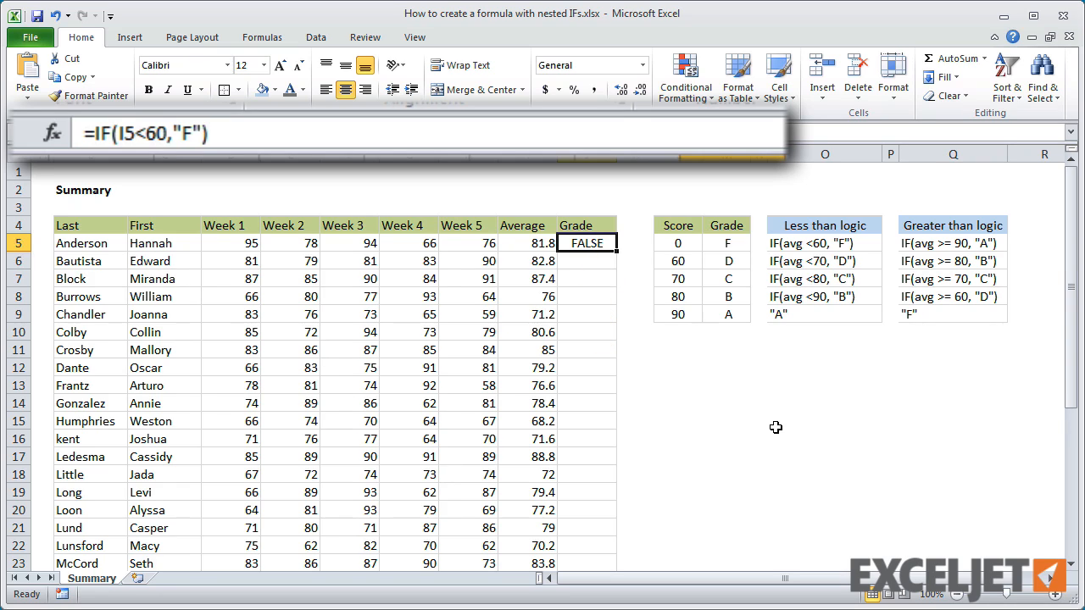
Extend J5 with nested tests returning D below 70 and C below 80
double_click(587, 244)
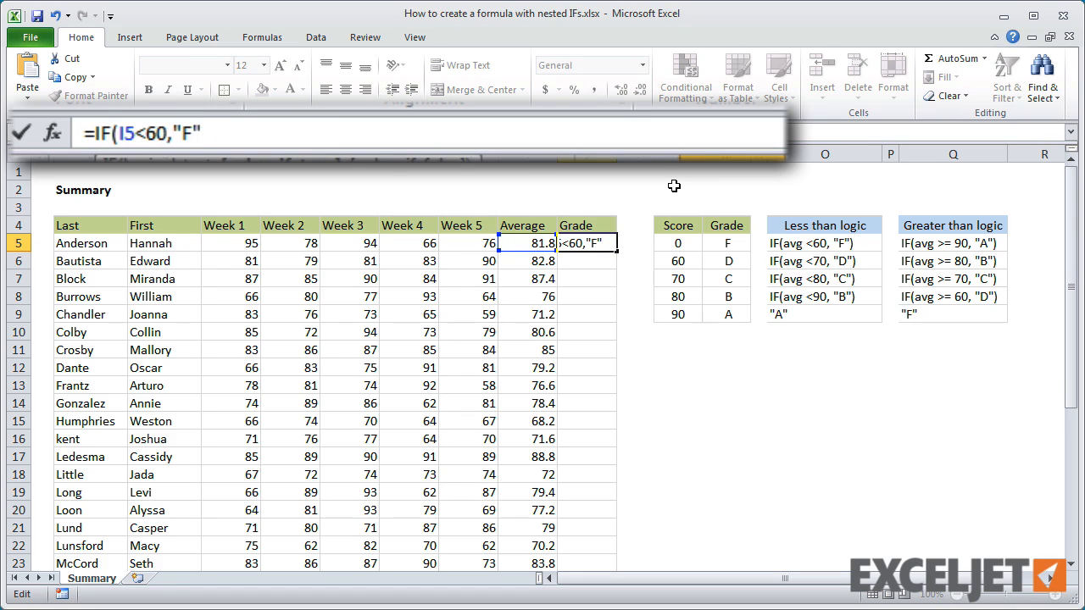
text(,if)
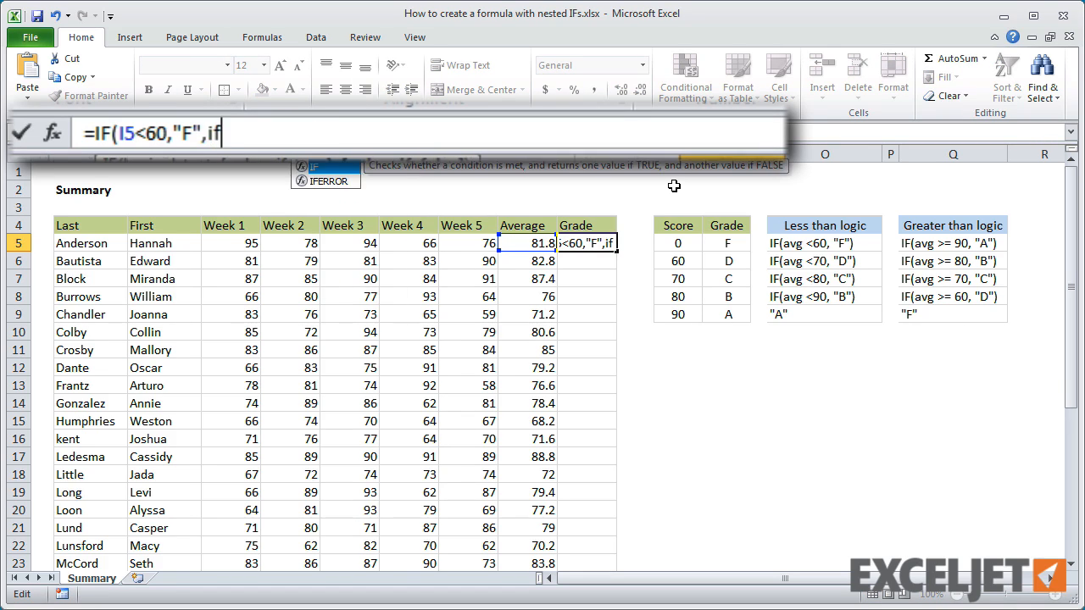
text((I5)
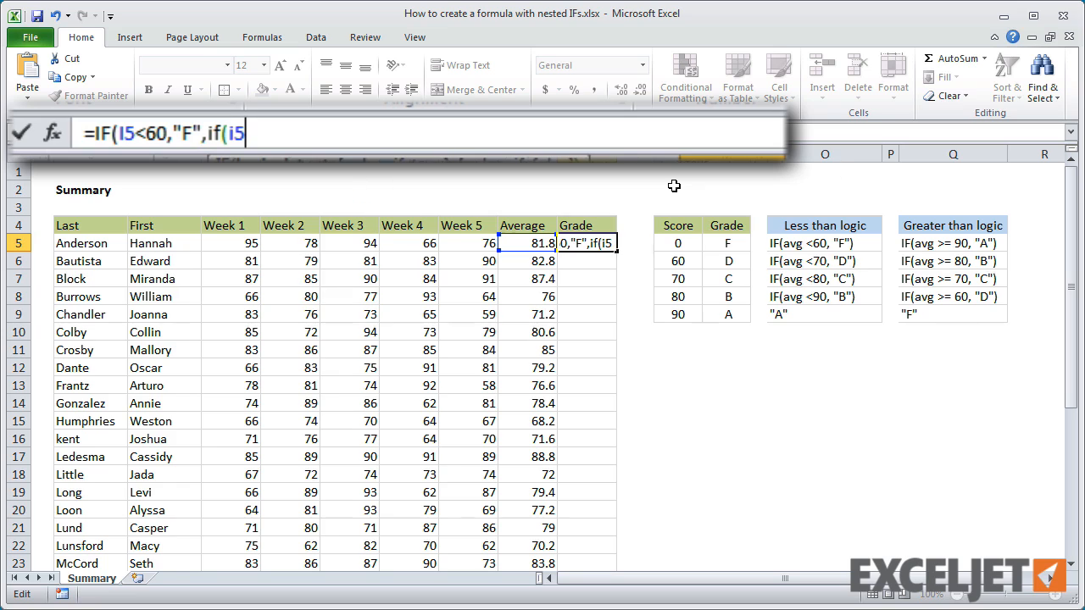
text(<70)
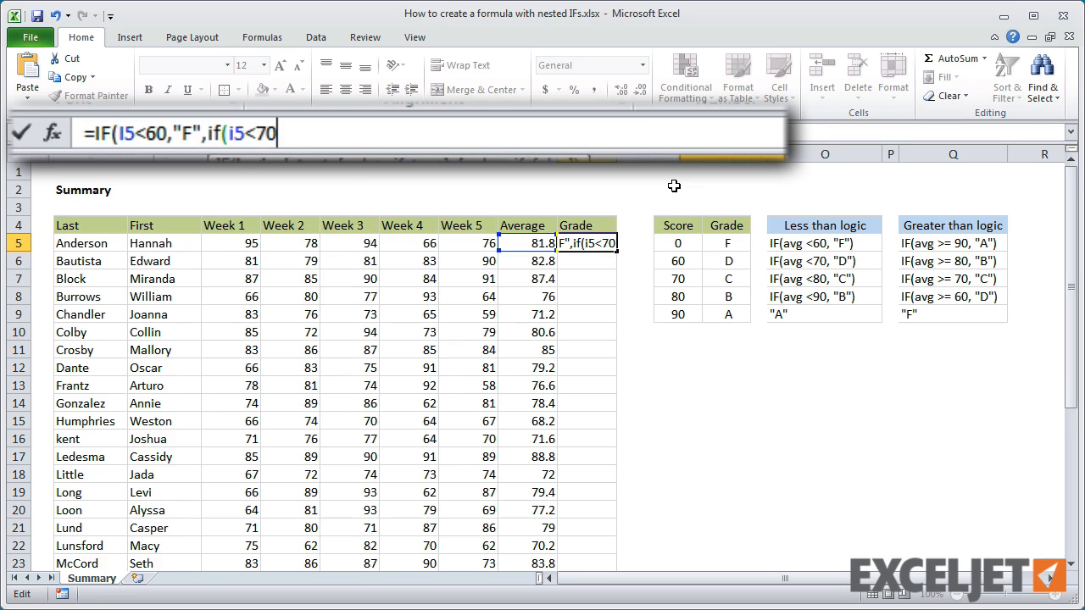
text(,")
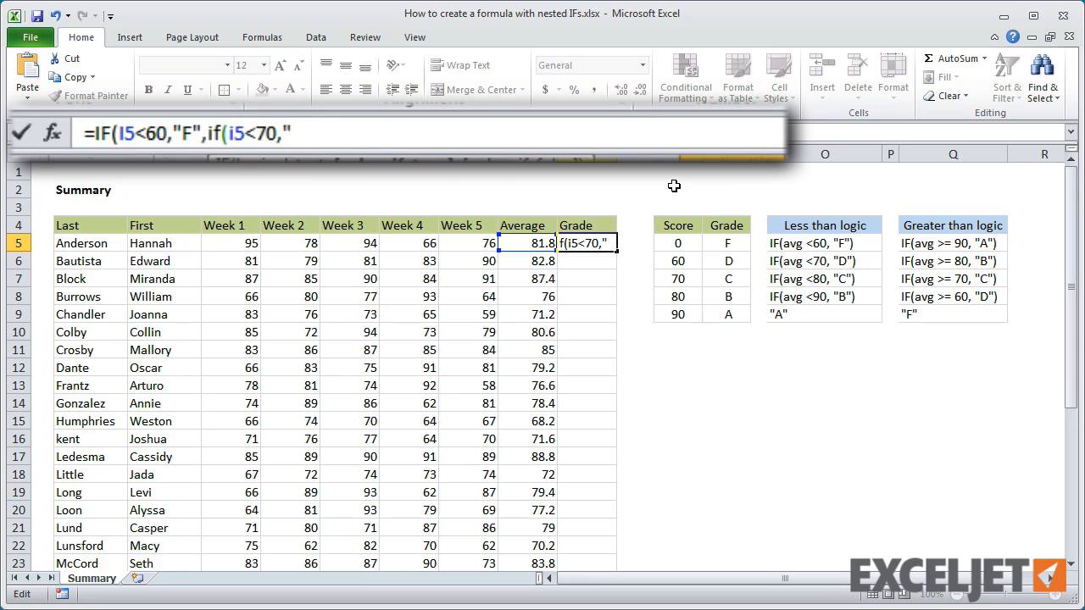
text(D")
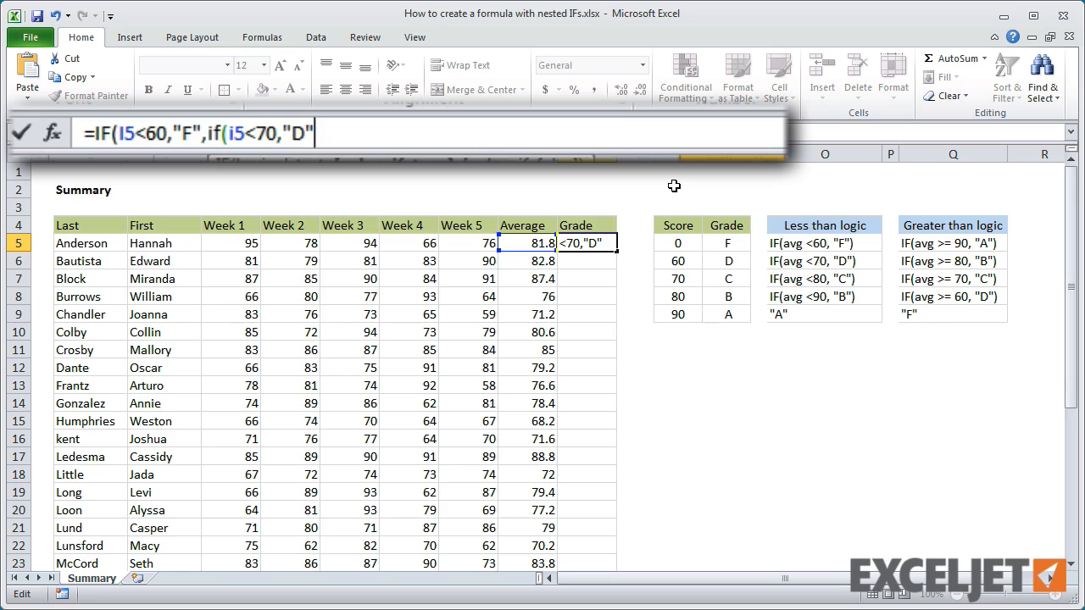
text(,)
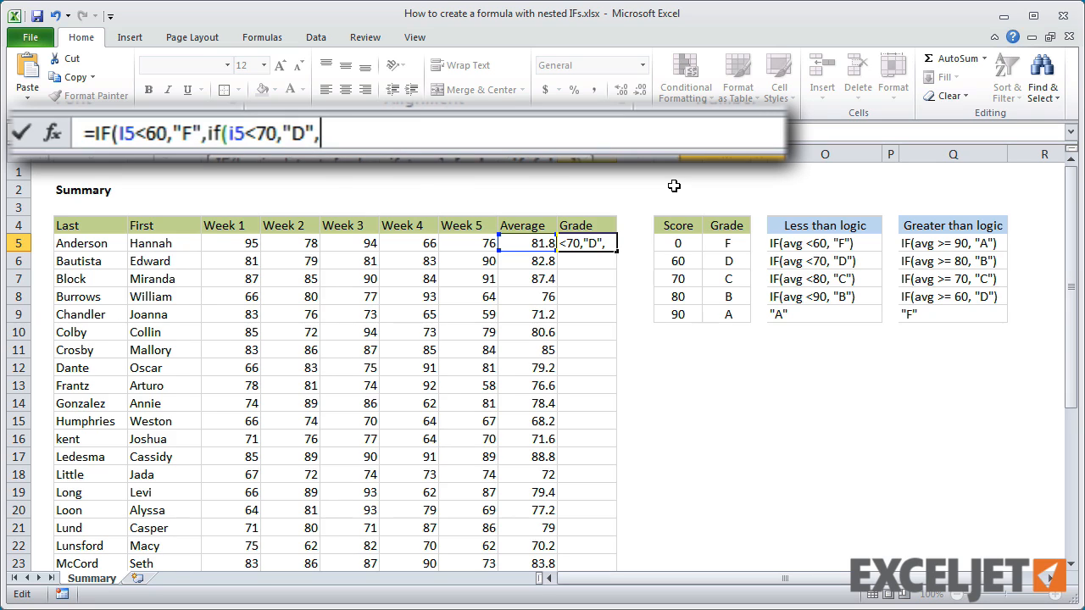
text(if)
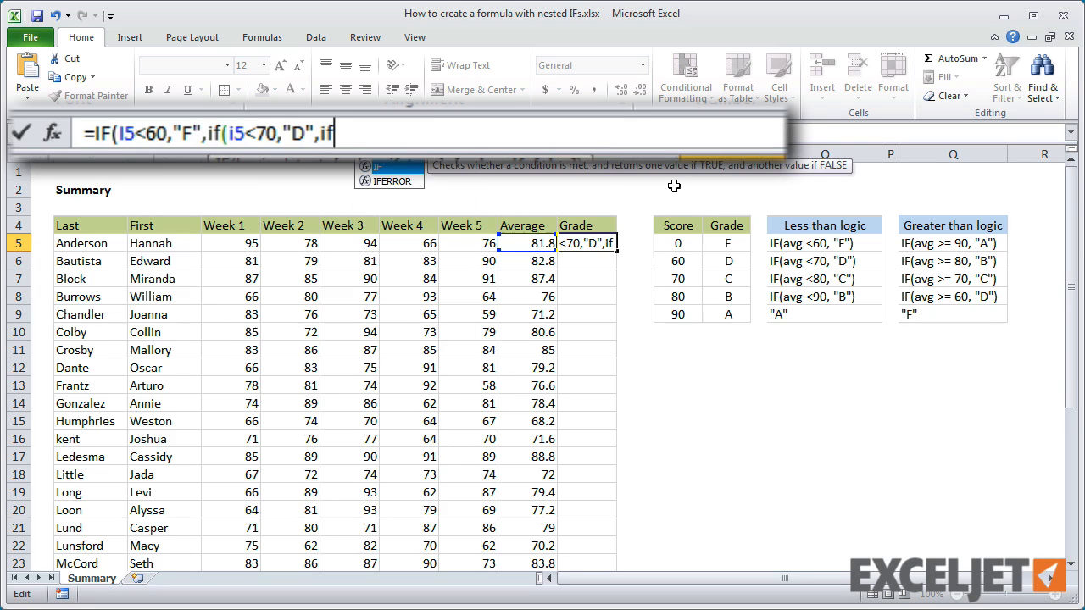
text(i5)
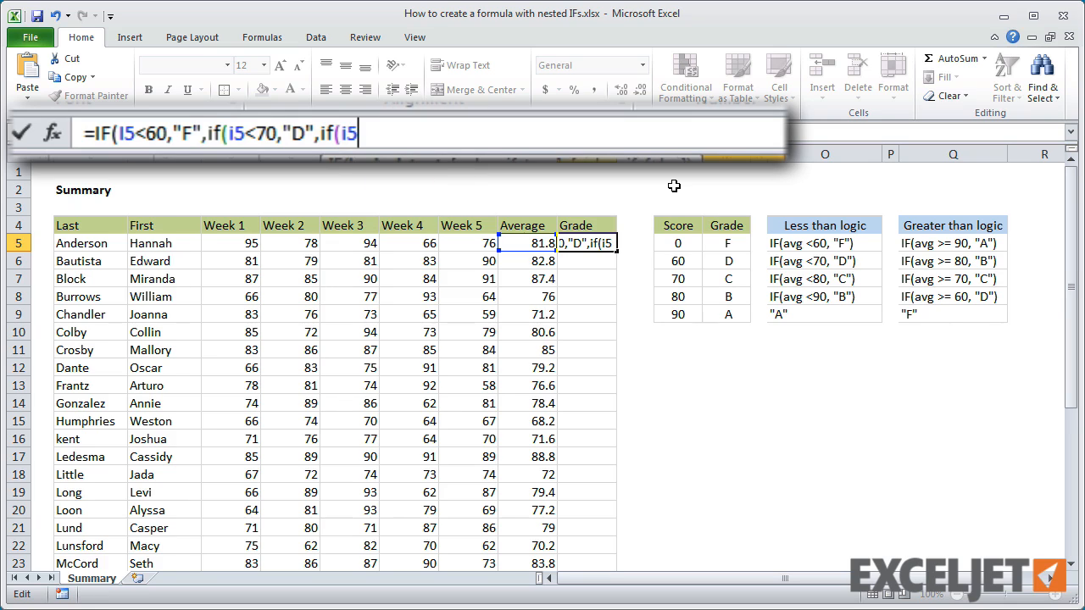
text(<80)
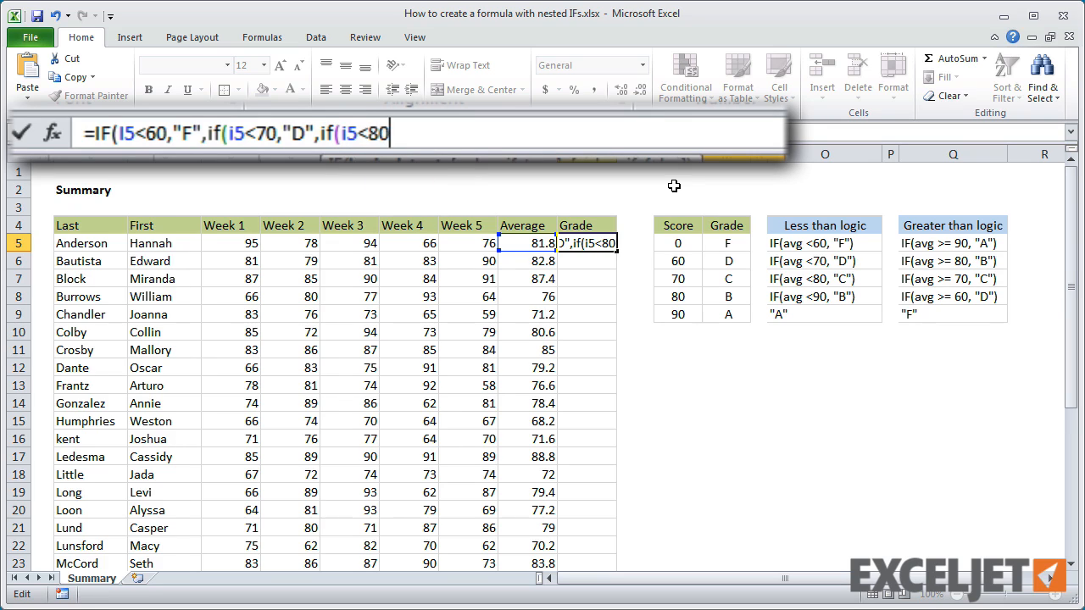
text(,"C)
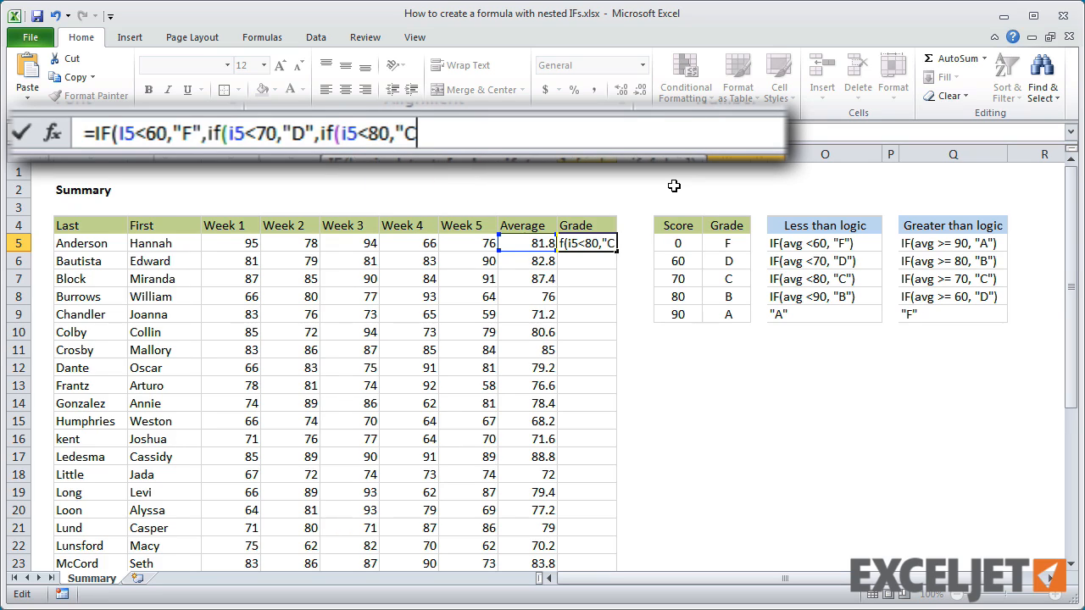
Finish with B below 90 else A, closing the nested IFs so J5 shows B
text(,)
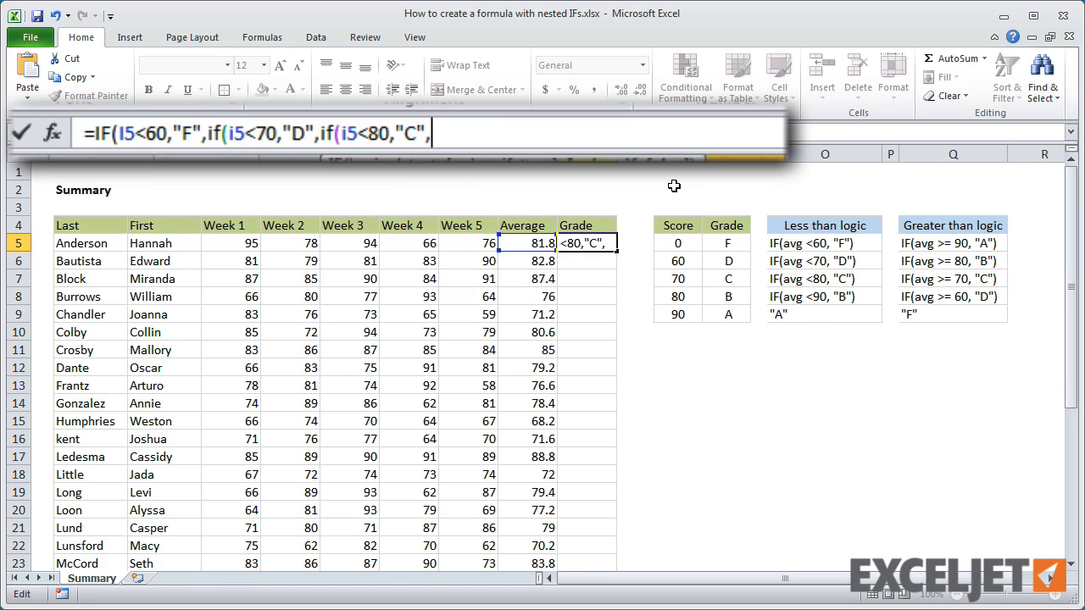
text(if()
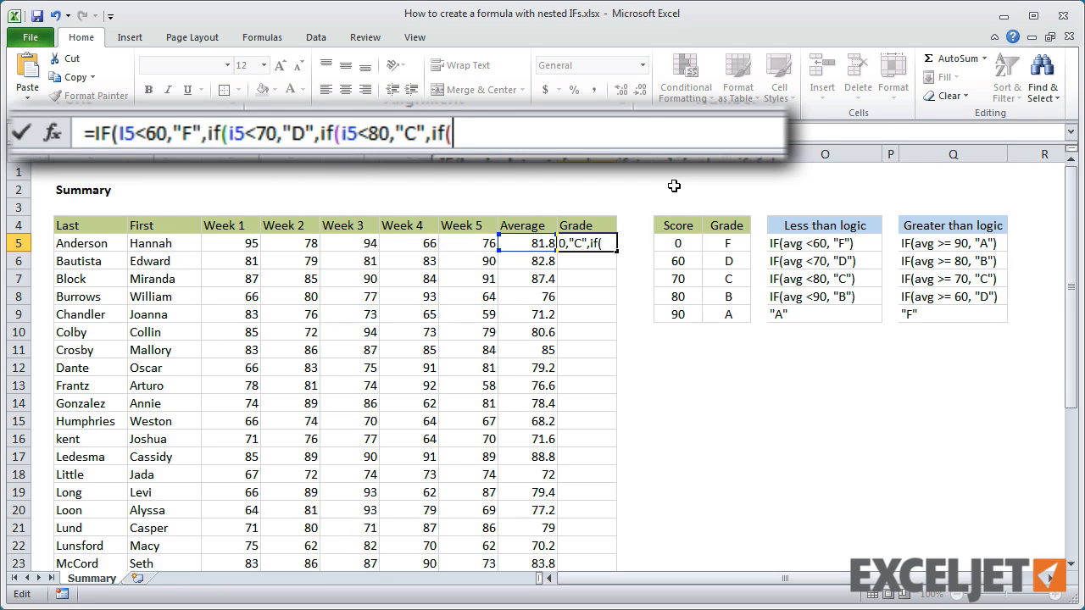
text(i5<)
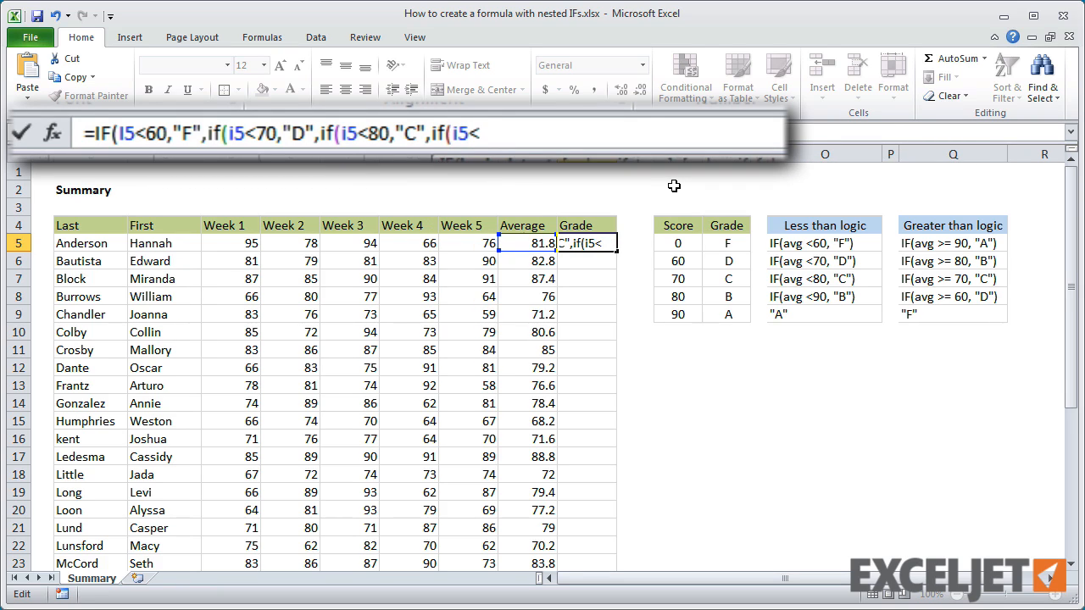
text(90,"B)
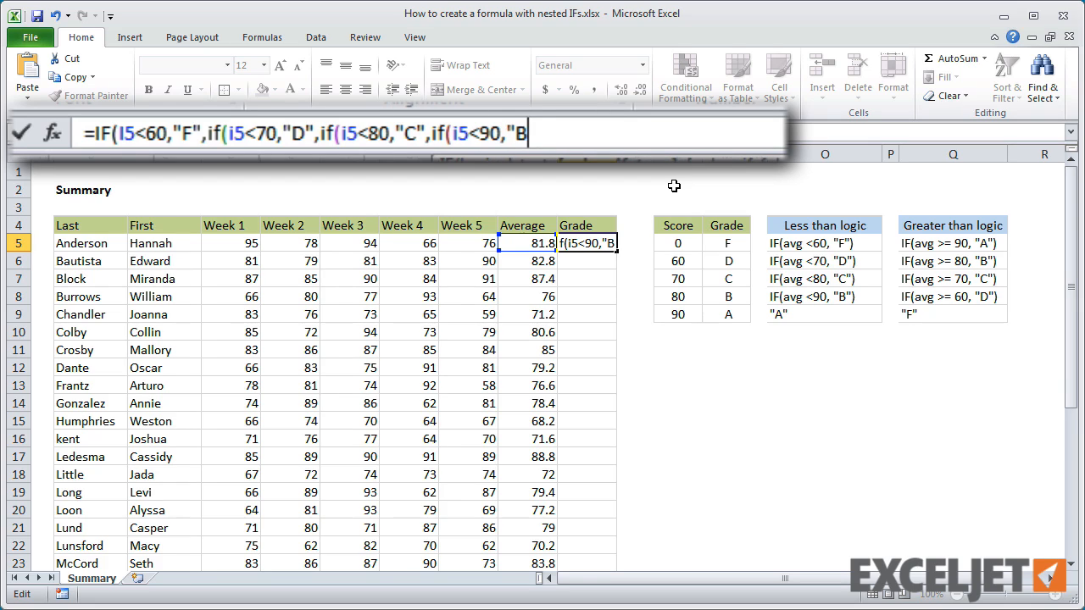
text(,)
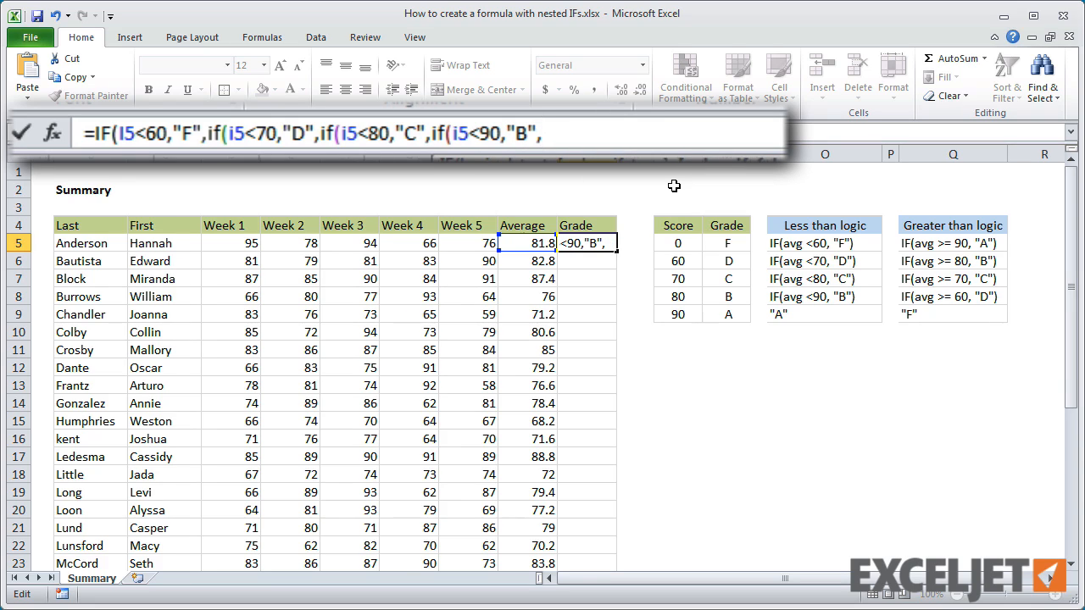
text("A")
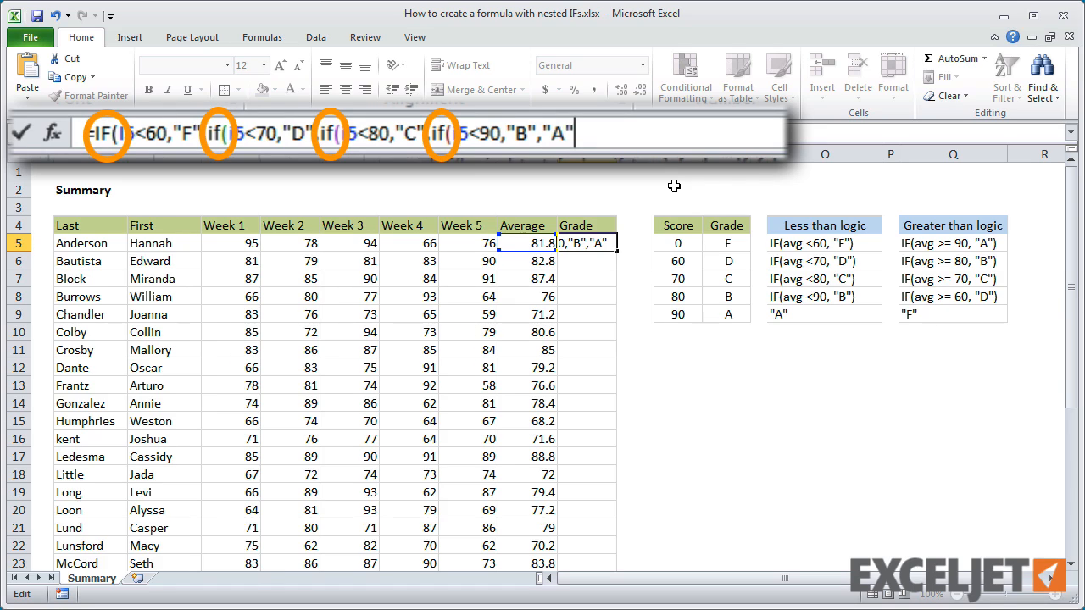
text()))))
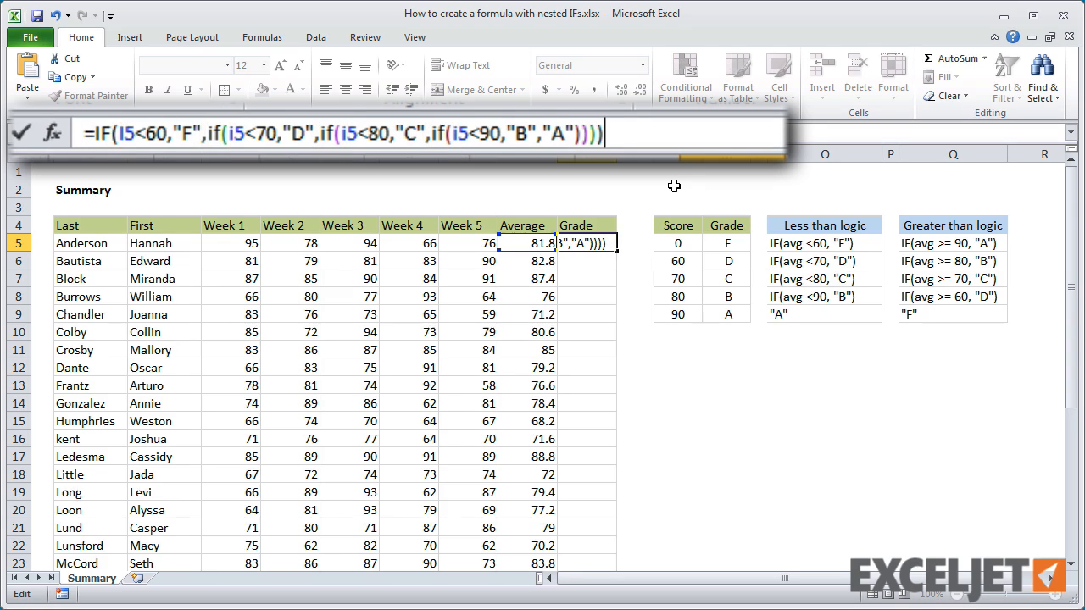
key(Return)
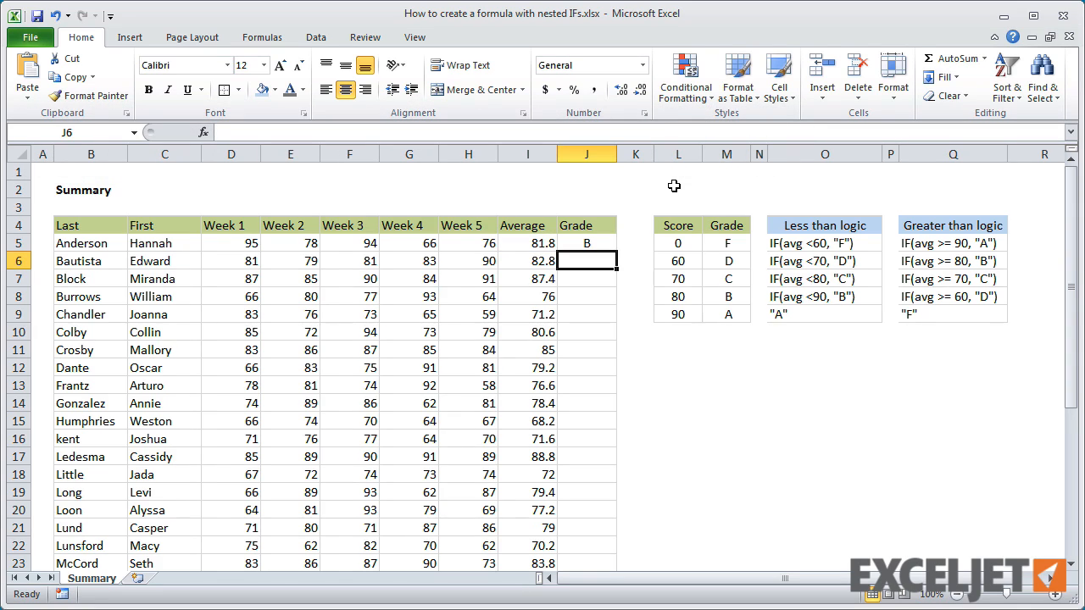
Fill the nested grade formula down column J and review it in J5
click(586, 244)
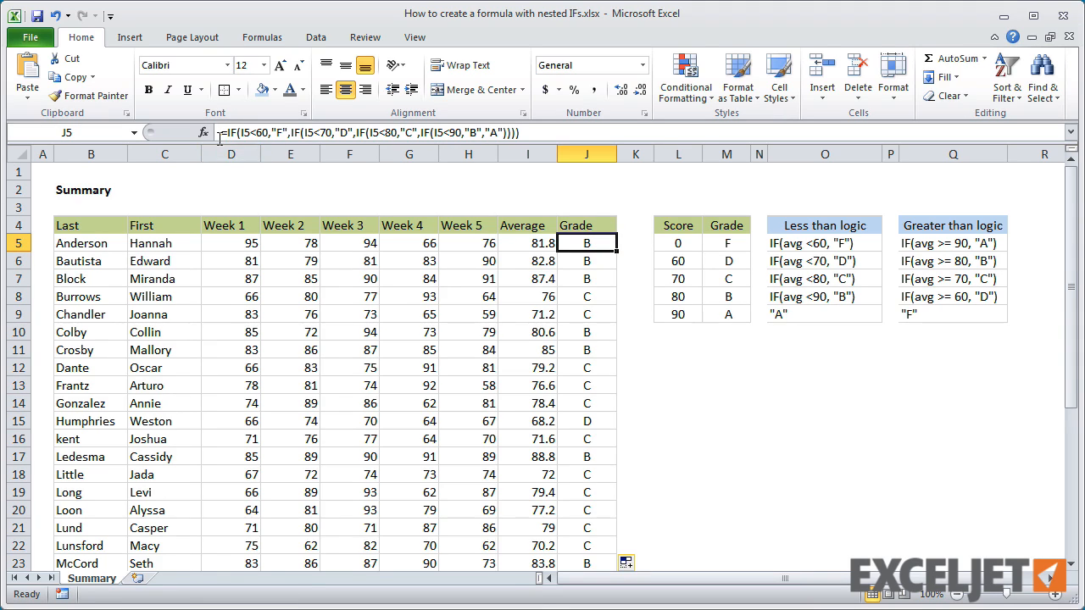
double_click(586, 244)
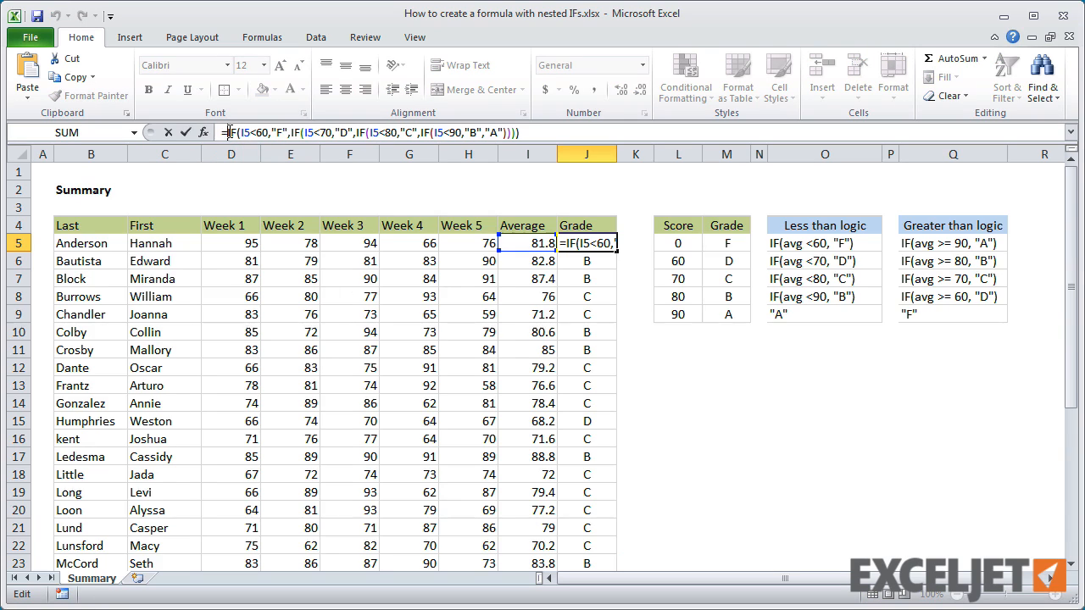